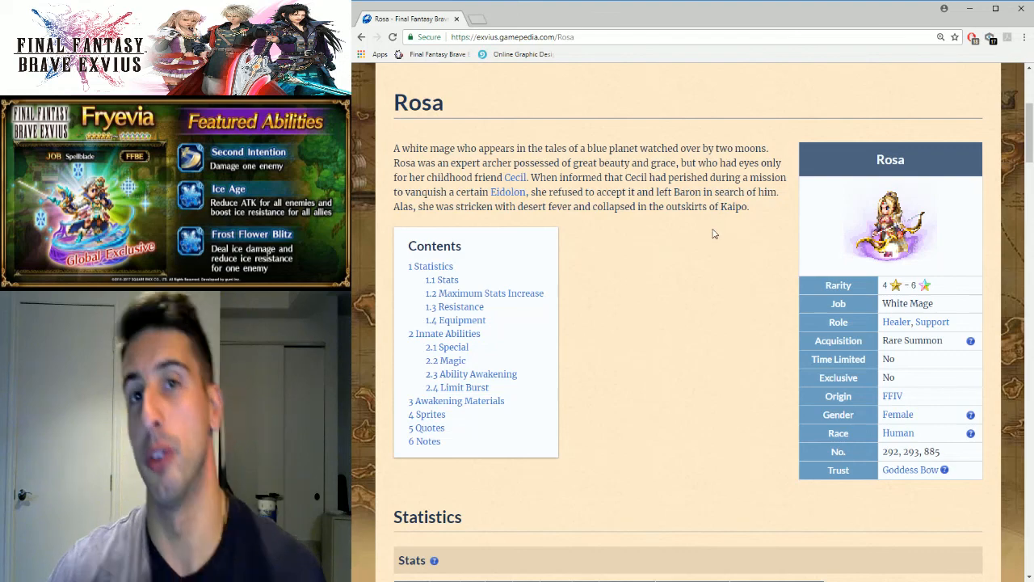
pyautogui.scroll(-3)
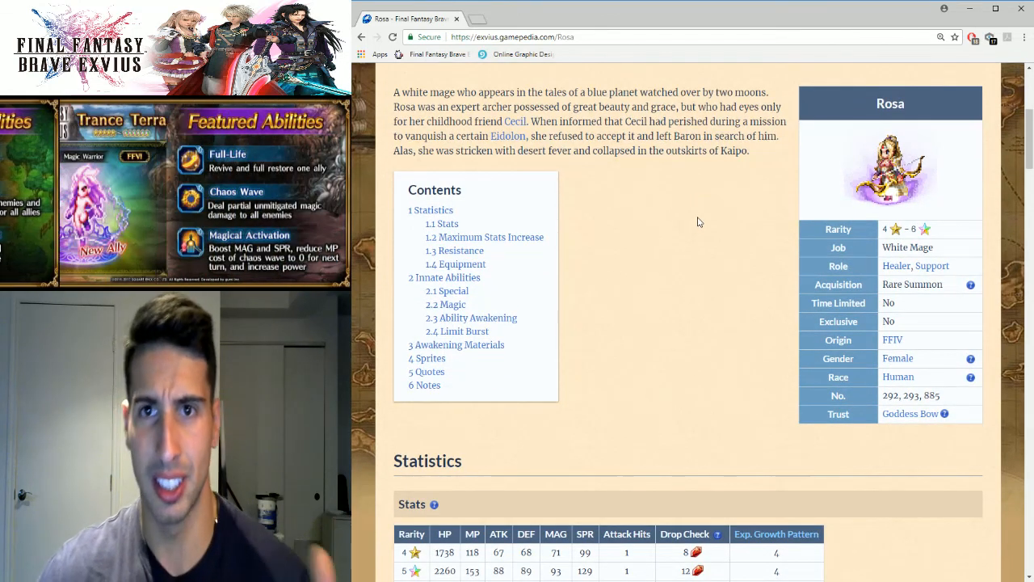
pyautogui.scroll(-3)
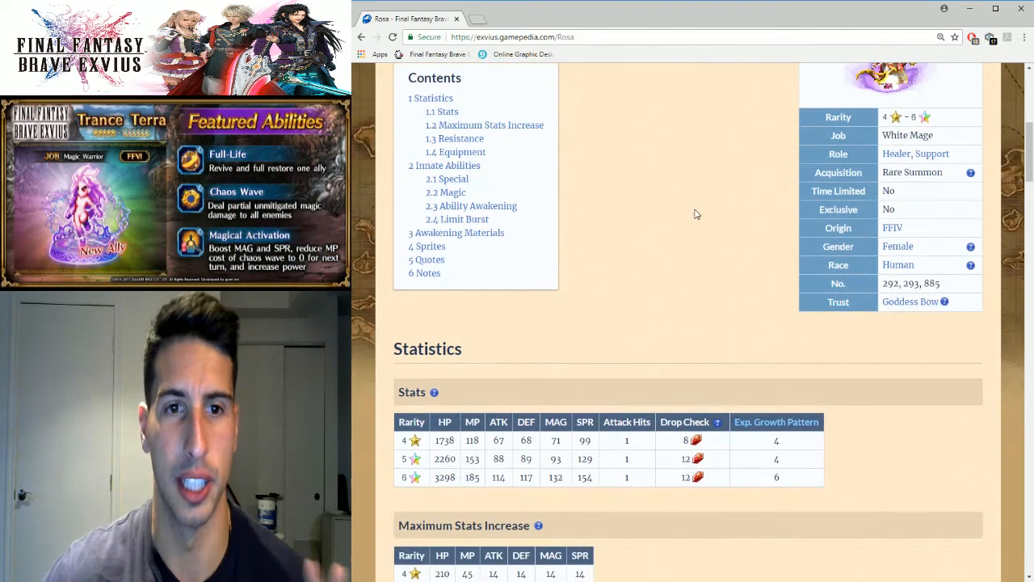
pyautogui.scroll(-3)
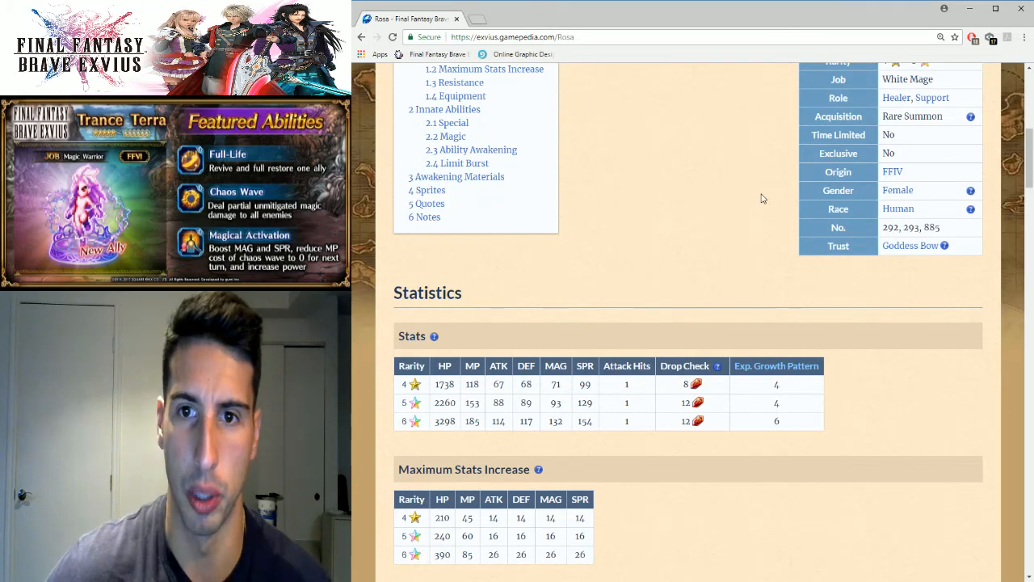
pyautogui.moveTo(910, 245)
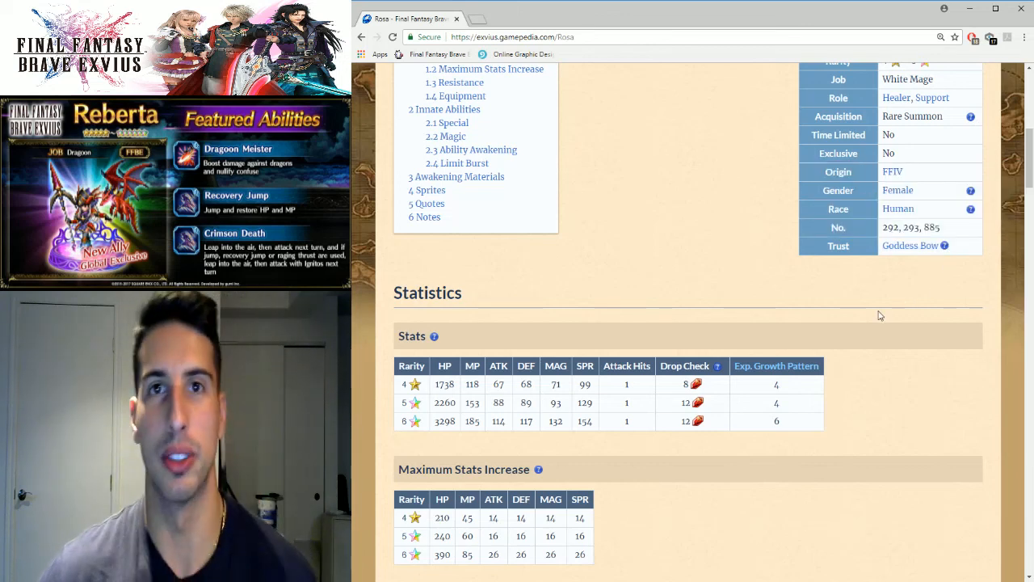
pyautogui.scroll(-3)
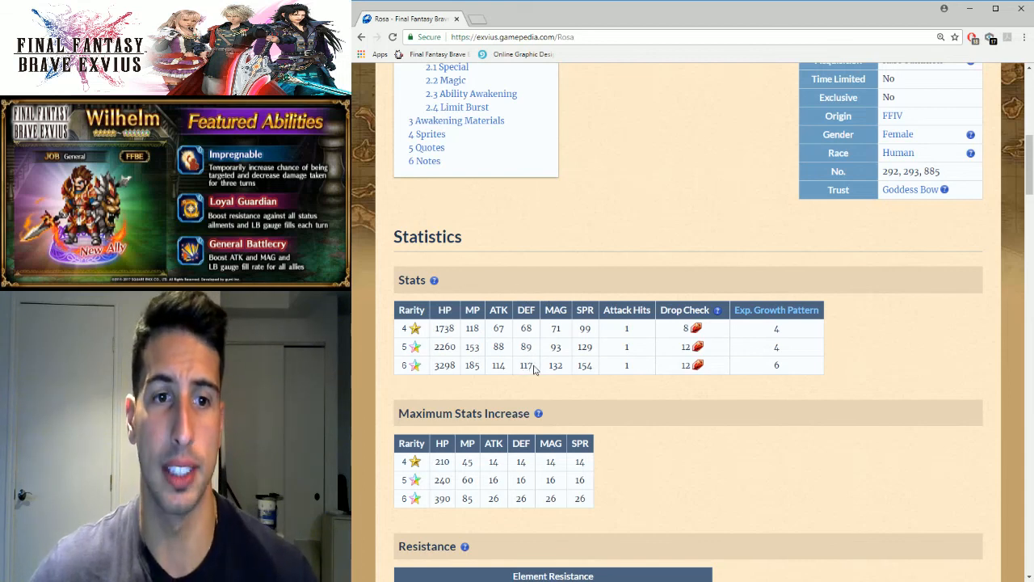
pyautogui.moveTo(555, 359)
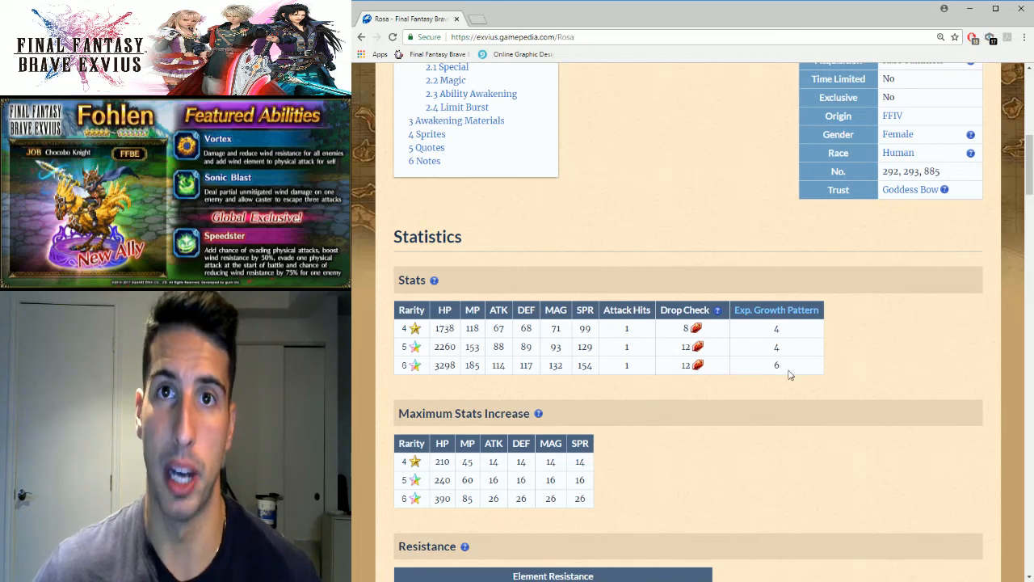
pyautogui.scroll(-3)
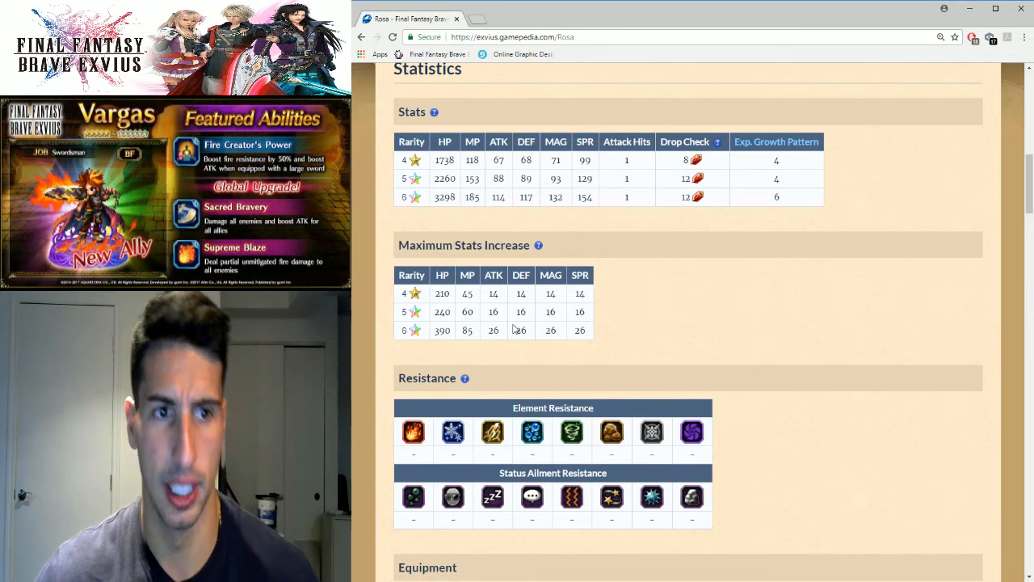
pyautogui.moveTo(488, 352)
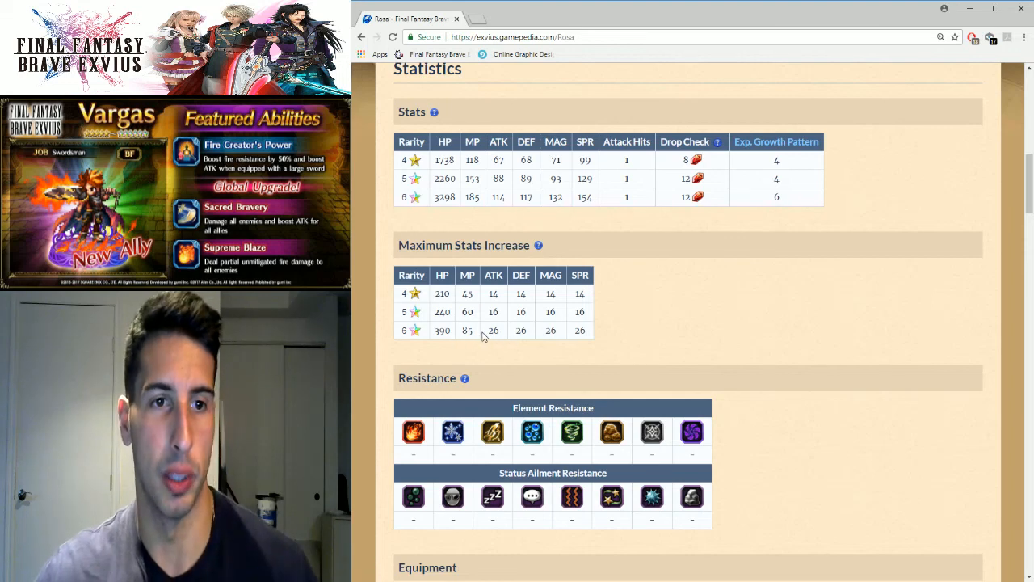
pyautogui.moveTo(606, 345)
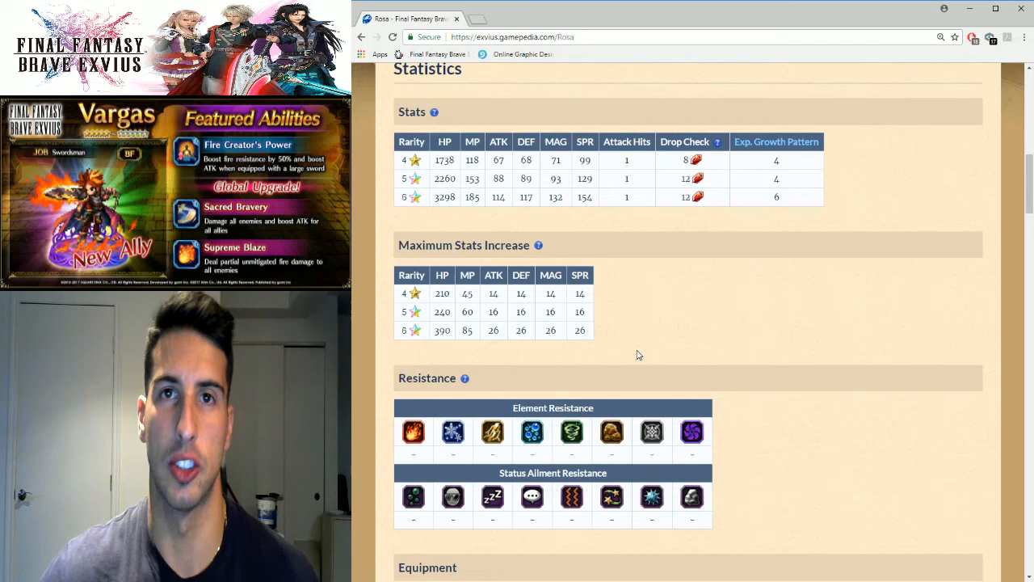
pyautogui.moveTo(786, 308)
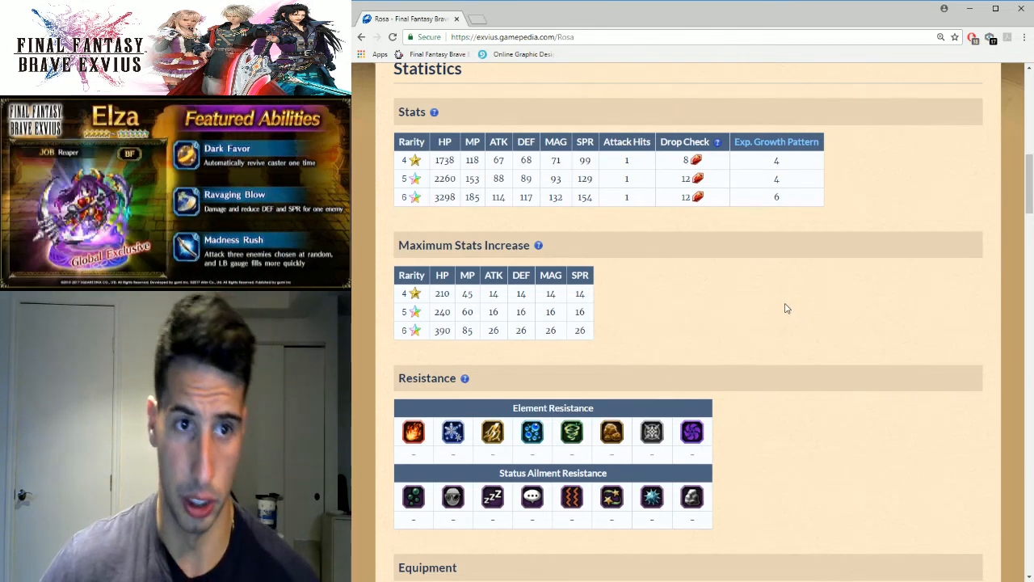
pyautogui.scroll(-3)
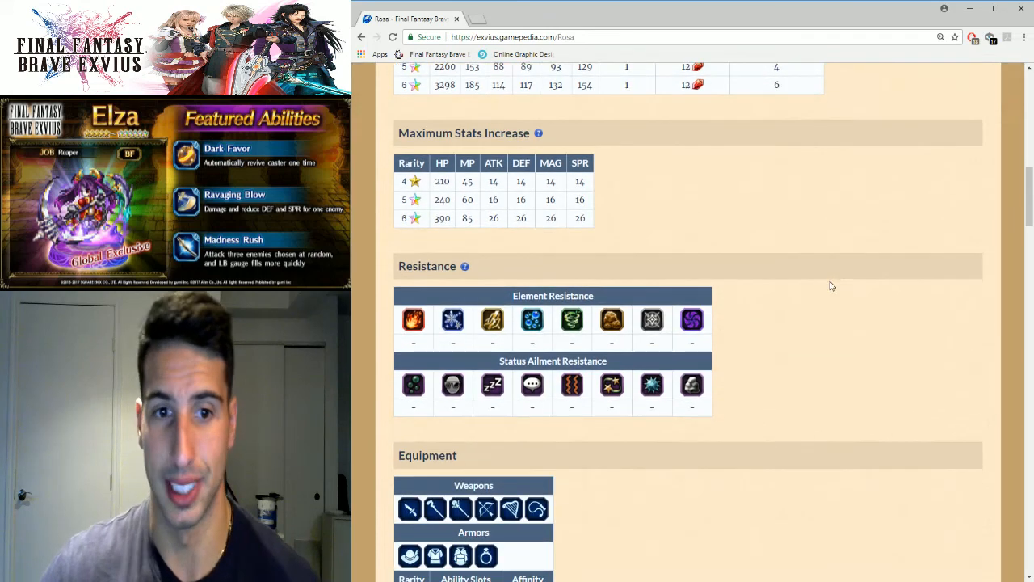
pyautogui.scroll(-3)
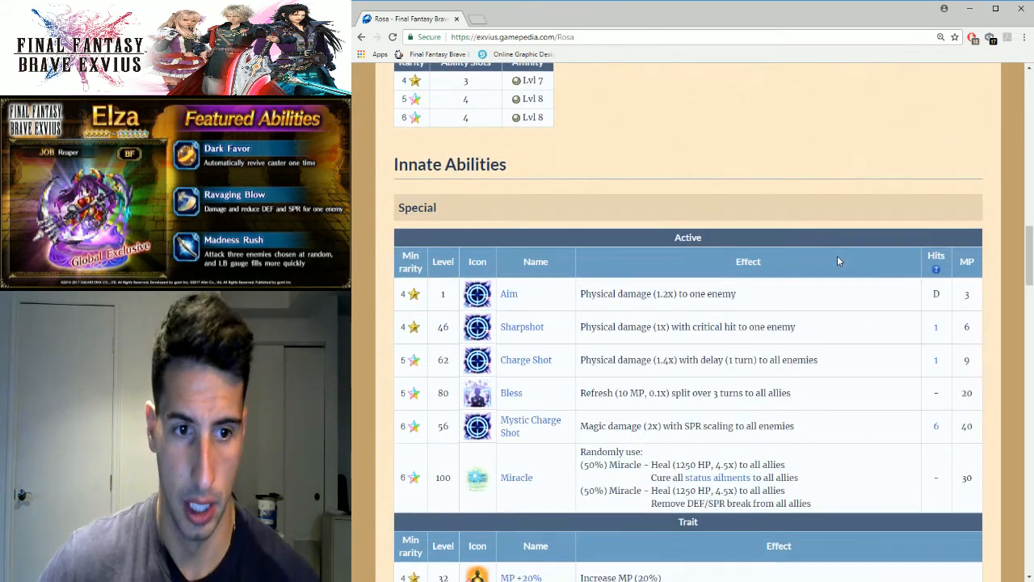
pyautogui.scroll(-3)
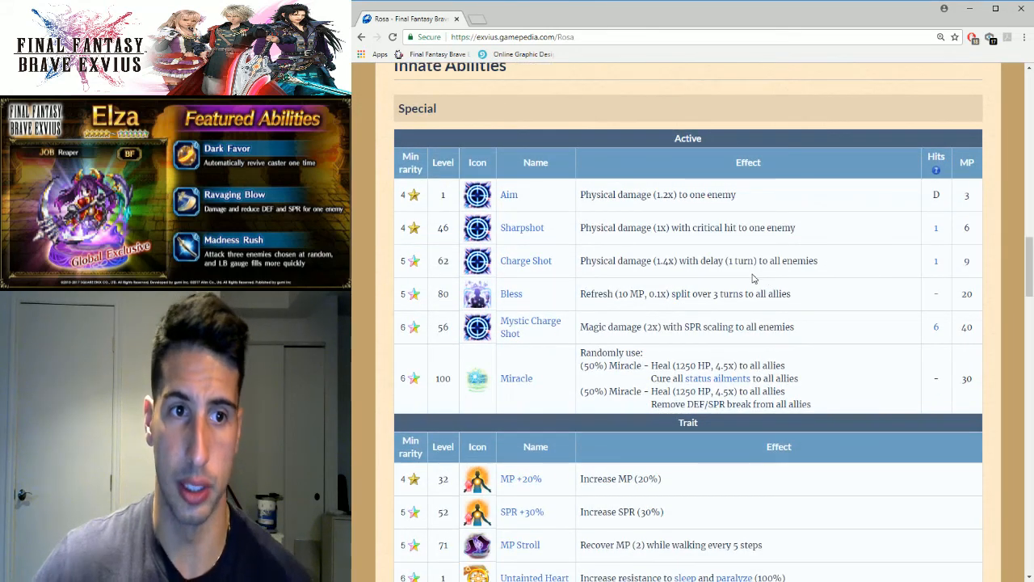
pyautogui.moveTo(599, 316)
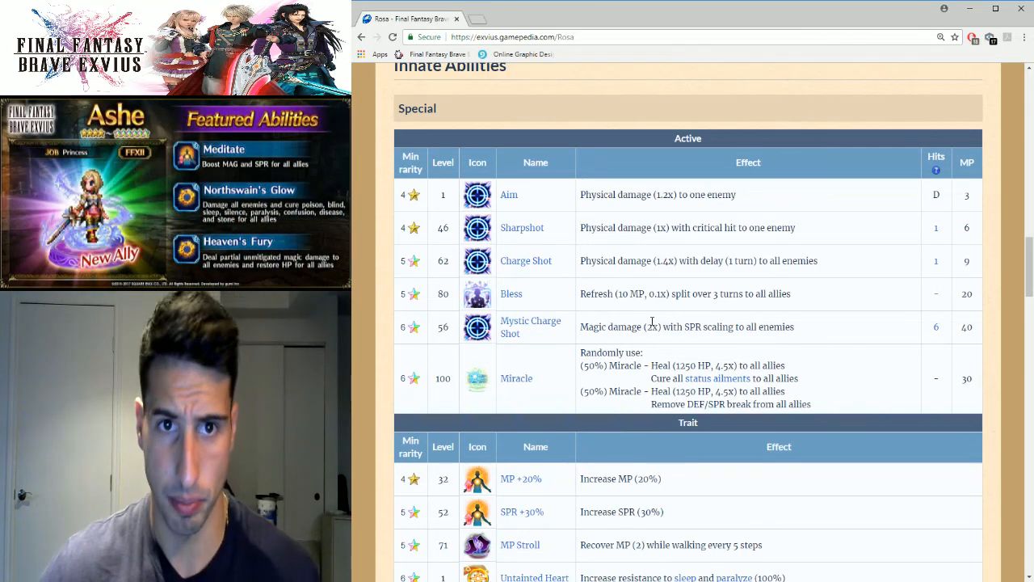
pyautogui.moveTo(530, 327)
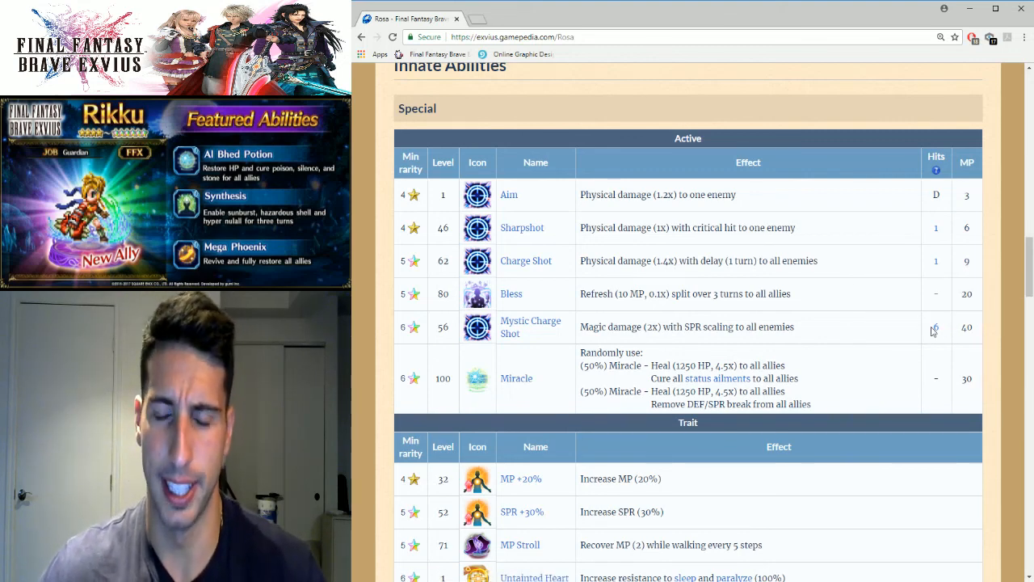
pyautogui.moveTo(935, 328)
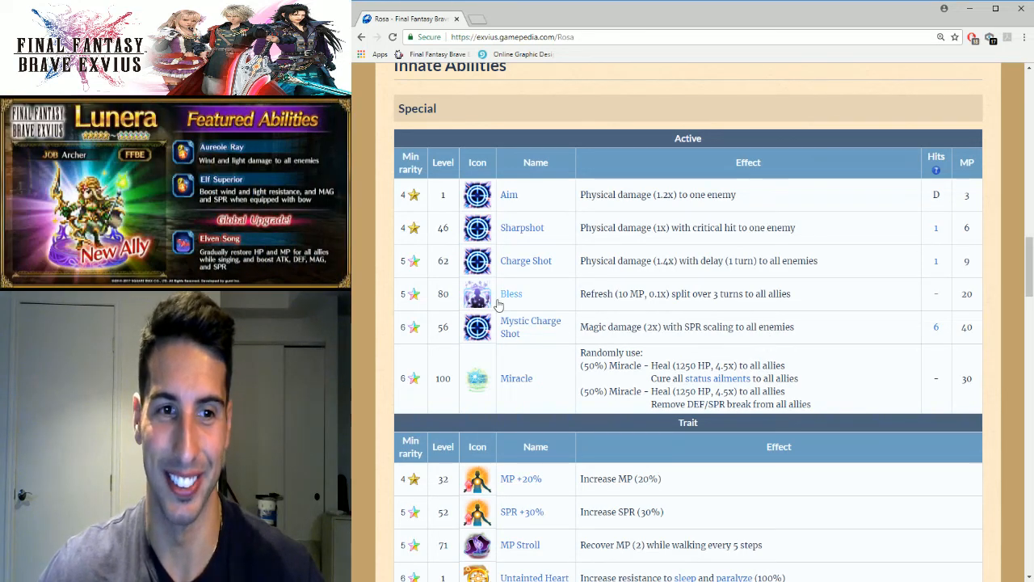
pyautogui.moveTo(541, 383)
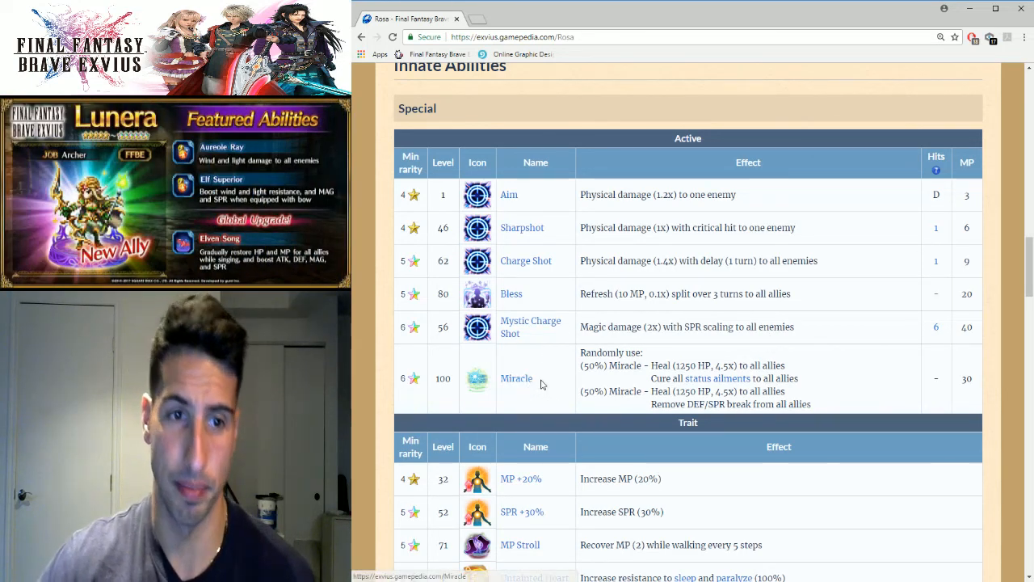
pyautogui.scroll(-3)
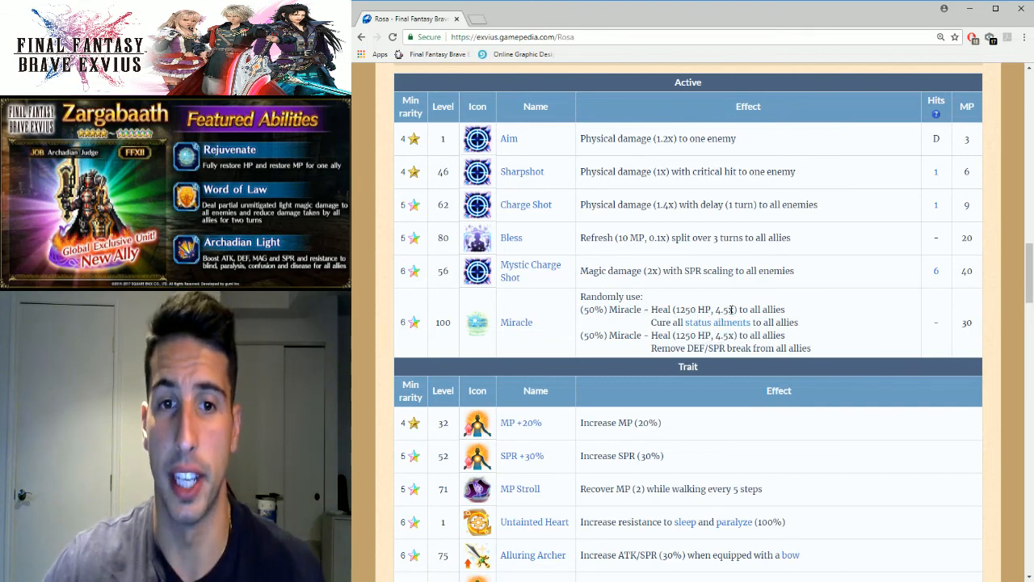
pyautogui.moveTo(816, 352)
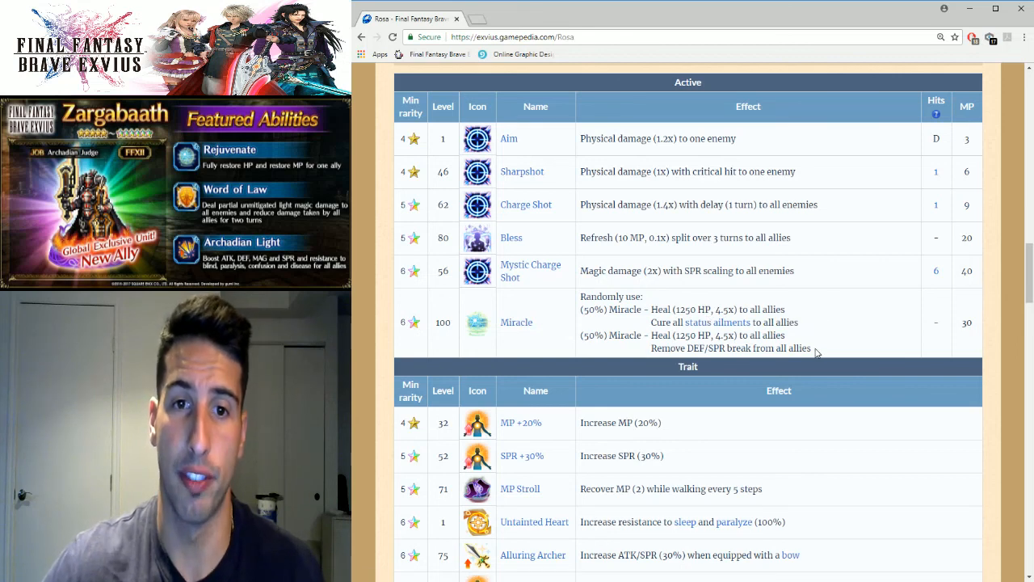
pyautogui.moveTo(842, 318)
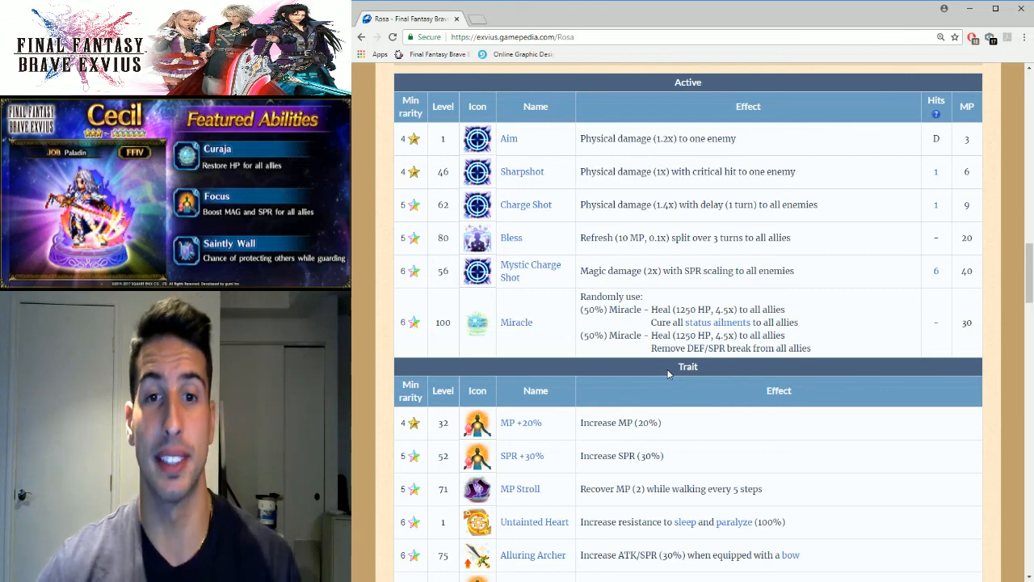
pyautogui.moveTo(825, 334)
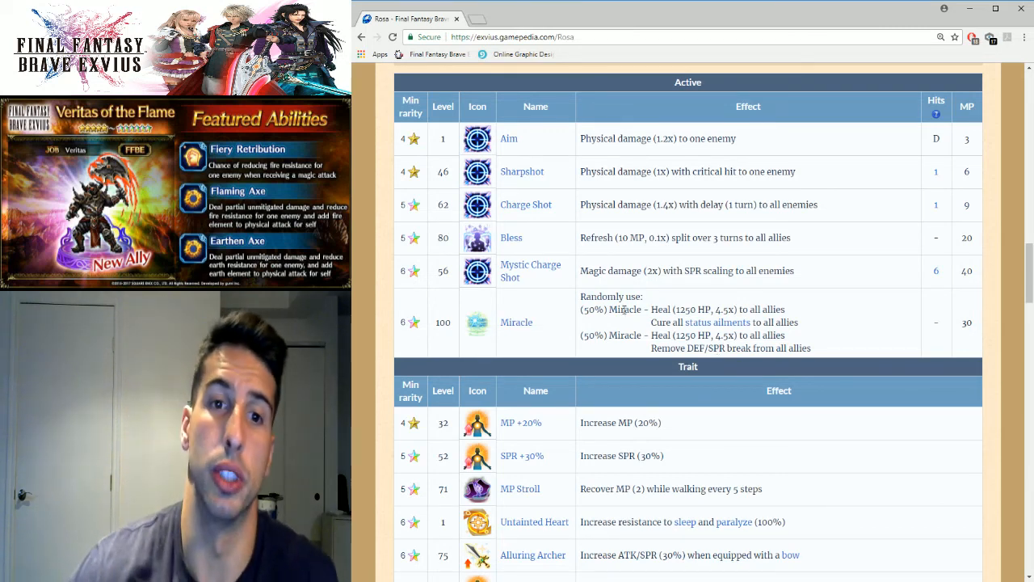
pyautogui.scroll(-3)
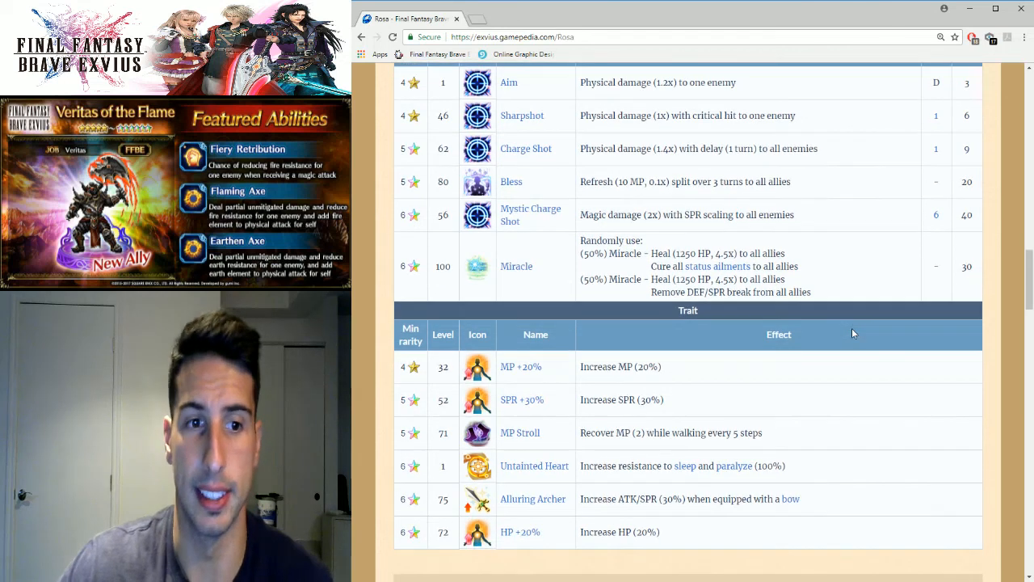
pyautogui.moveTo(770, 438)
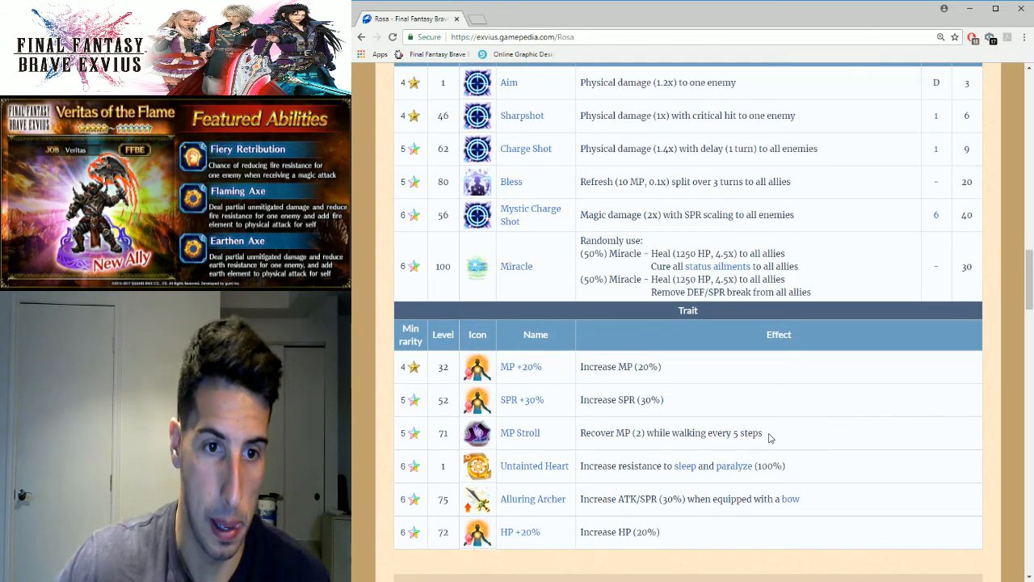
pyautogui.scroll(-3)
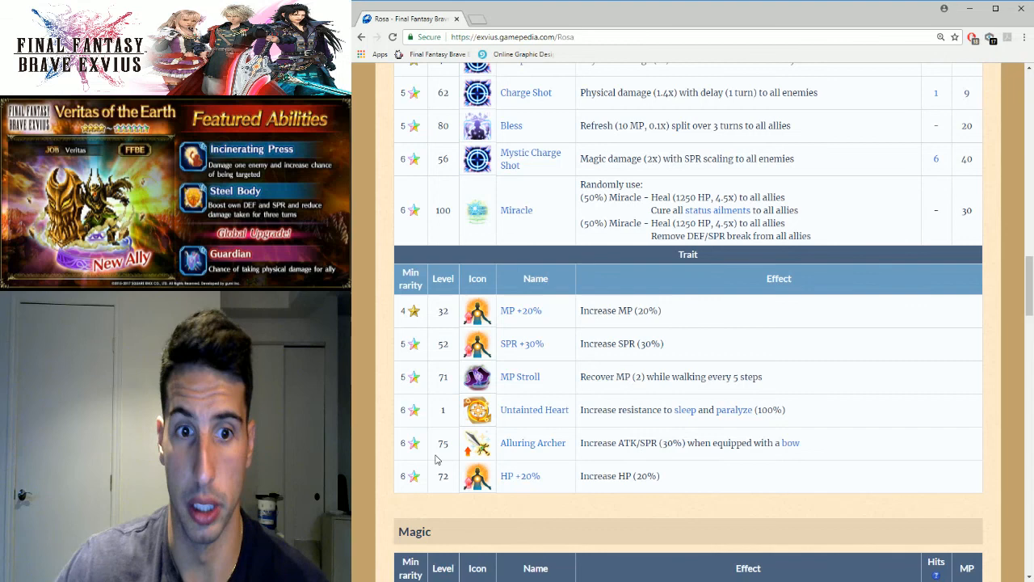
pyautogui.moveTo(649, 462)
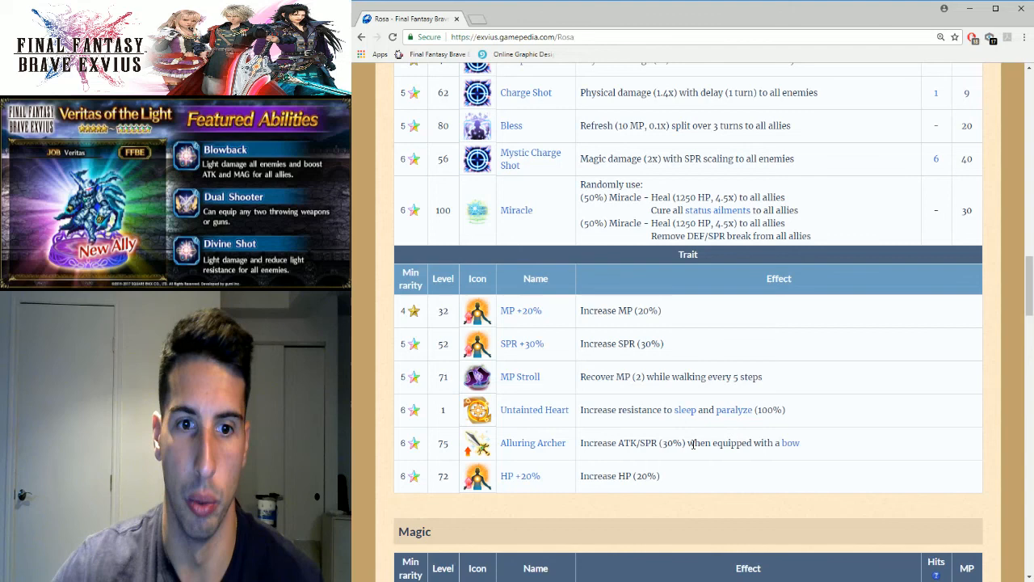
pyautogui.moveTo(686, 471)
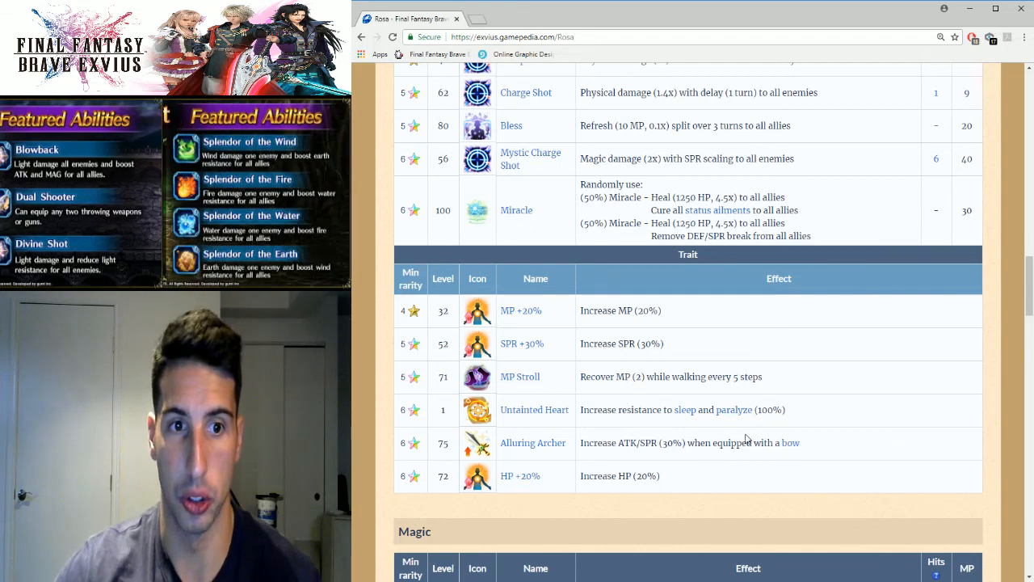
pyautogui.scroll(-3)
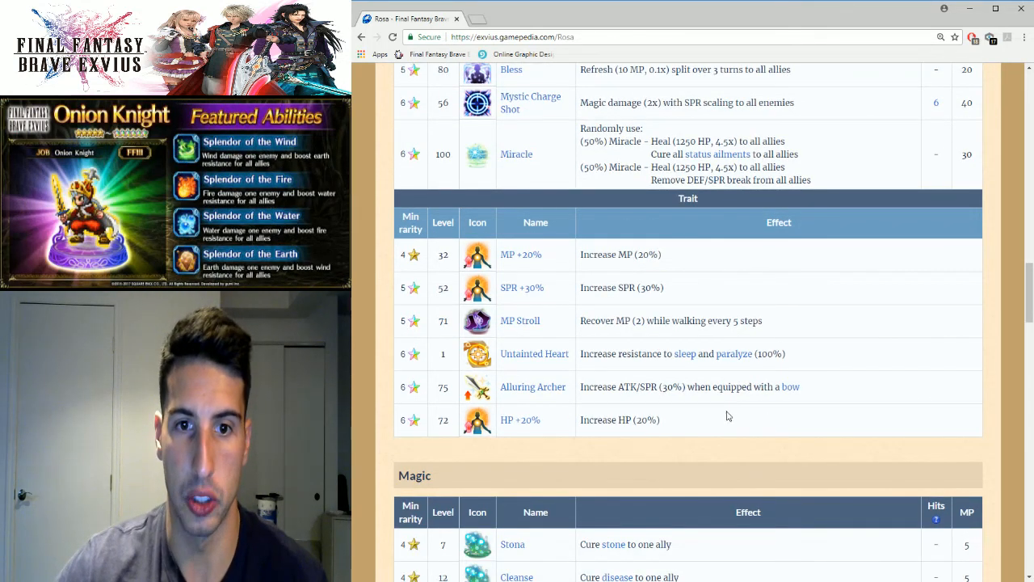
pyautogui.scroll(-3)
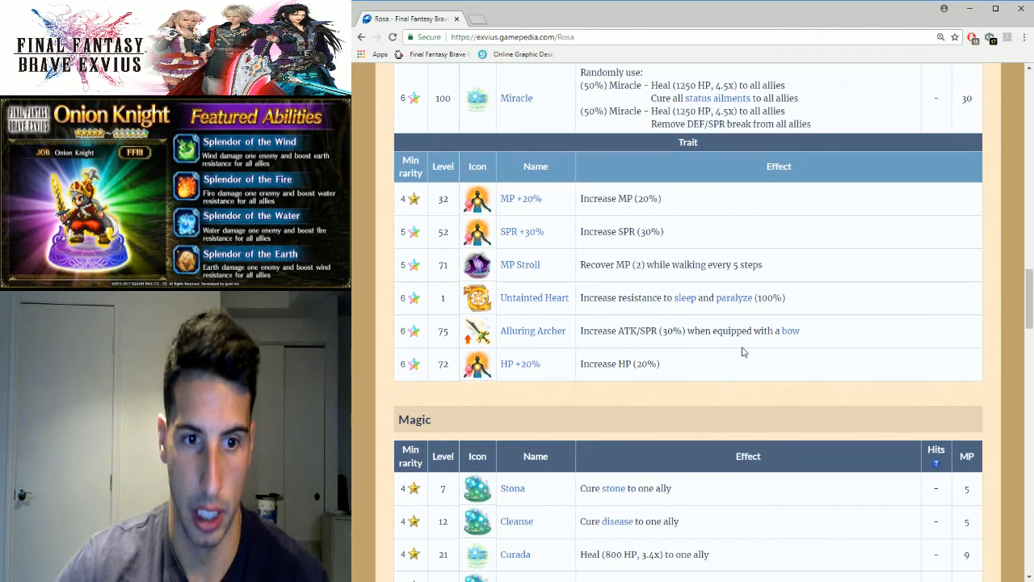
pyautogui.scroll(-3)
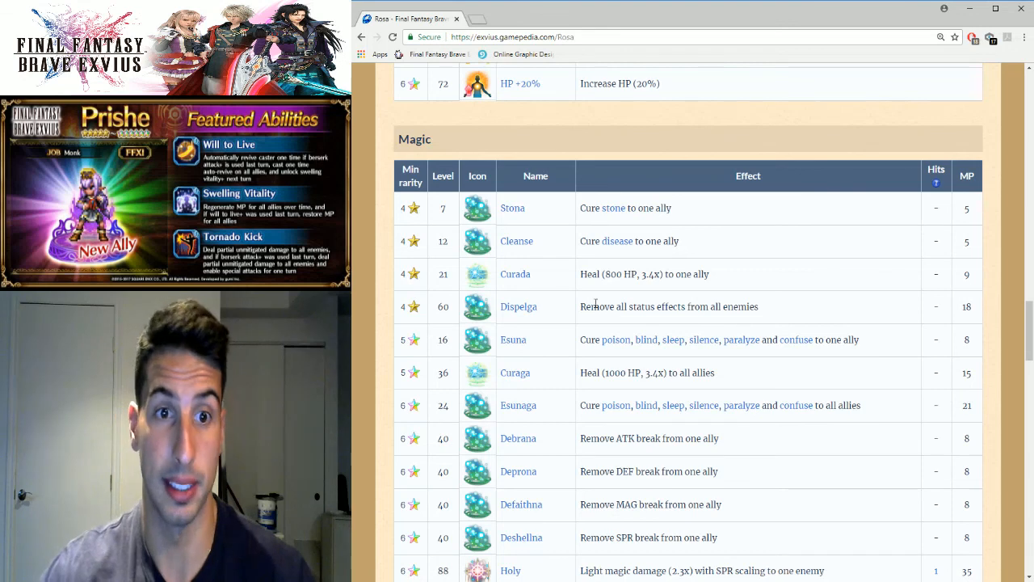
pyautogui.moveTo(548, 299)
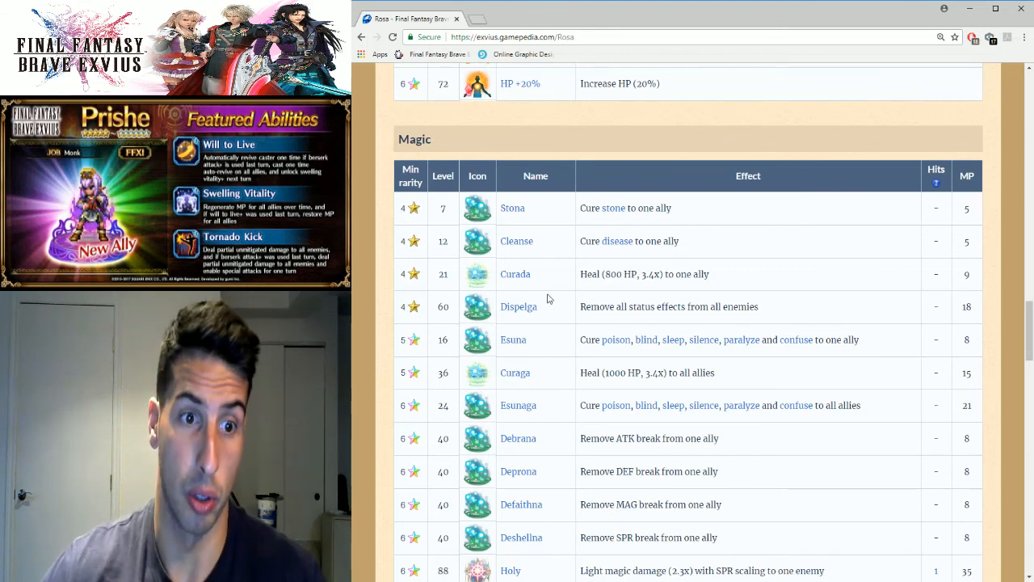
pyautogui.scroll(-3)
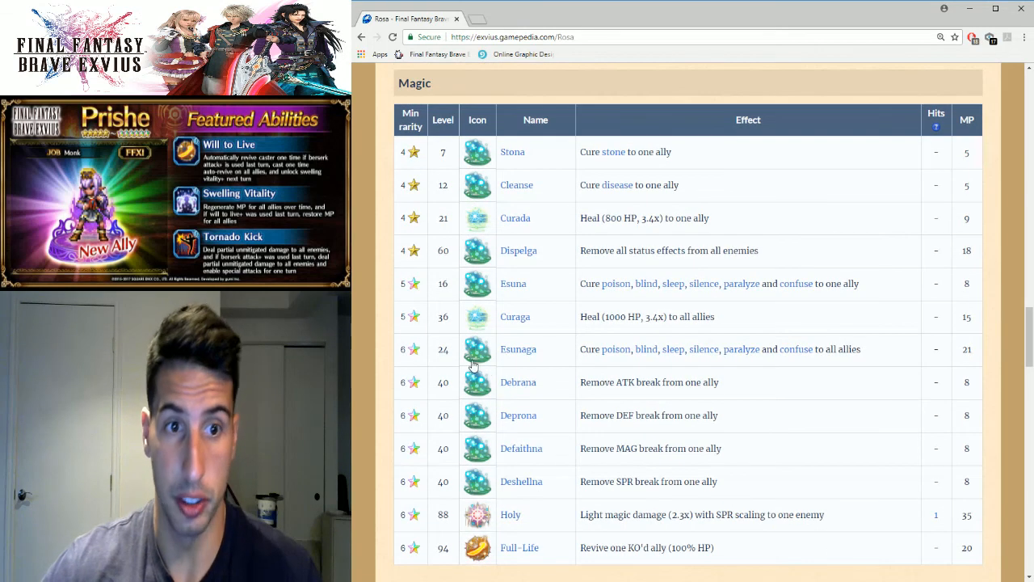
pyautogui.moveTo(588, 362)
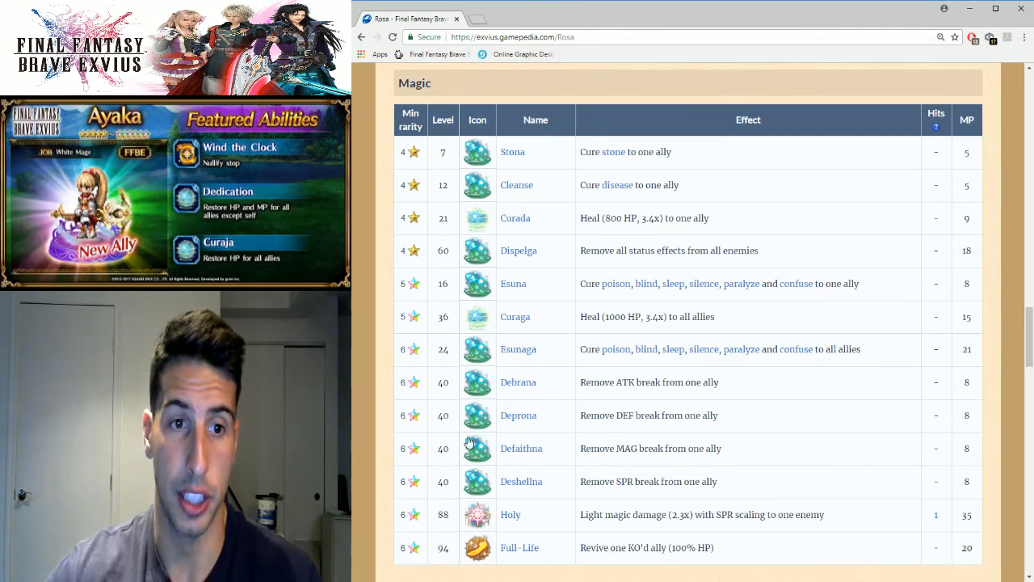
pyautogui.moveTo(697, 396)
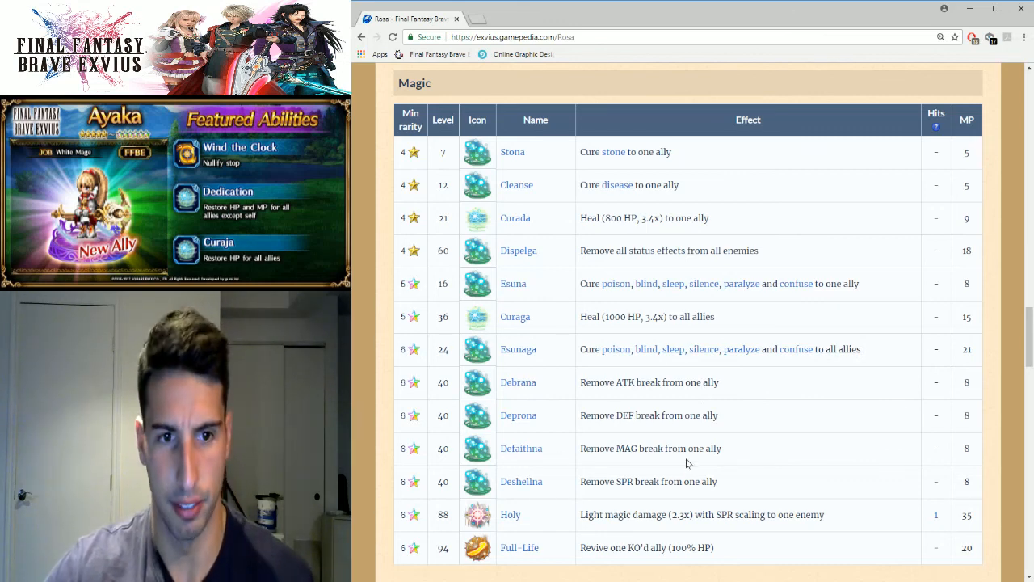
pyautogui.moveTo(745, 460)
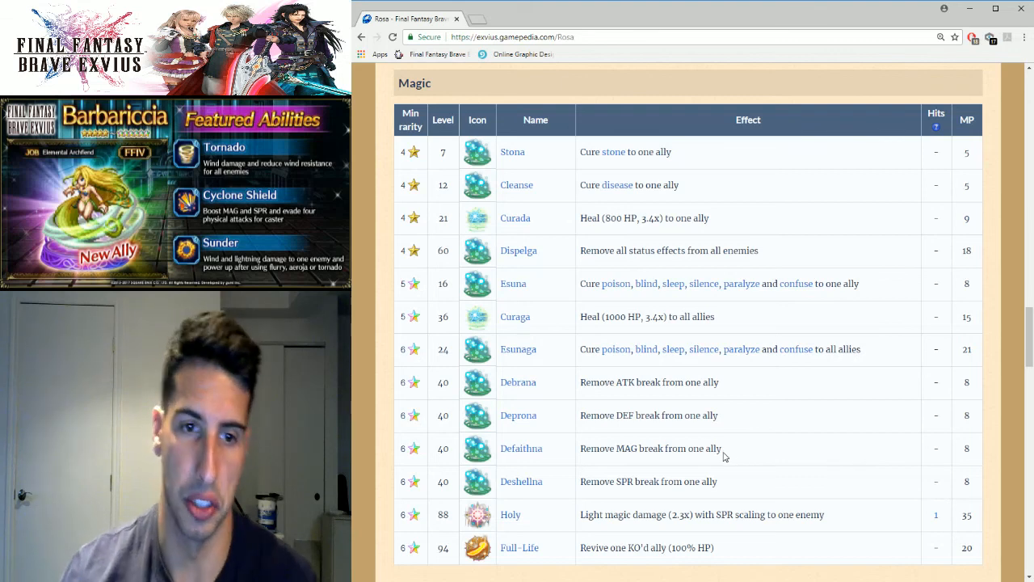
pyautogui.moveTo(741, 349)
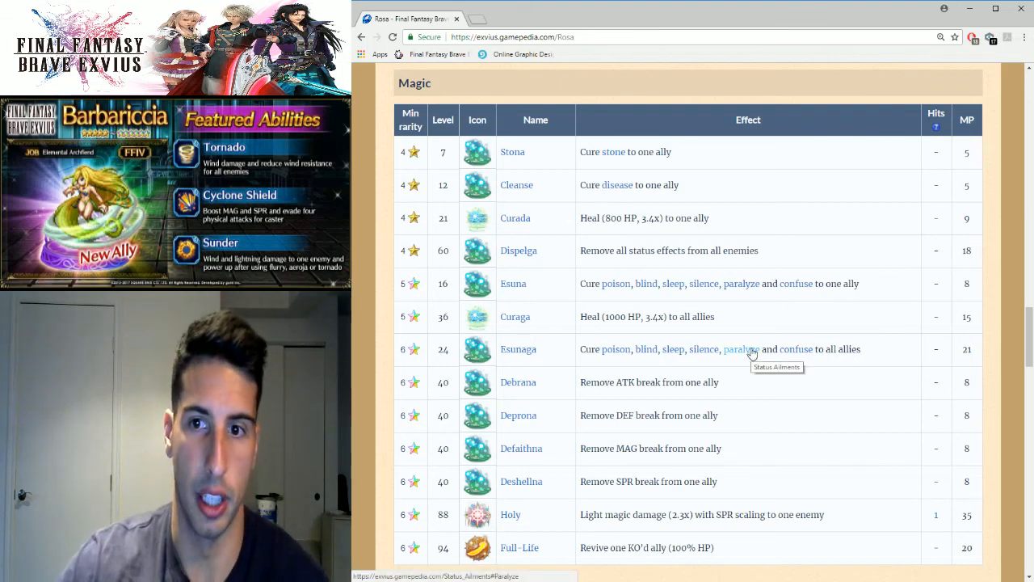
pyautogui.moveTo(642, 330)
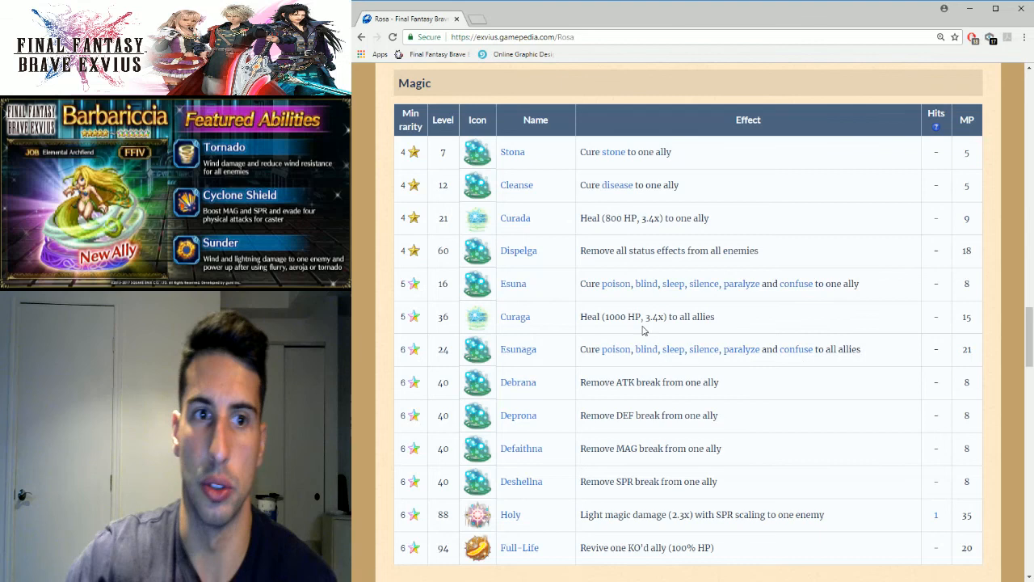
pyautogui.moveTo(711, 401)
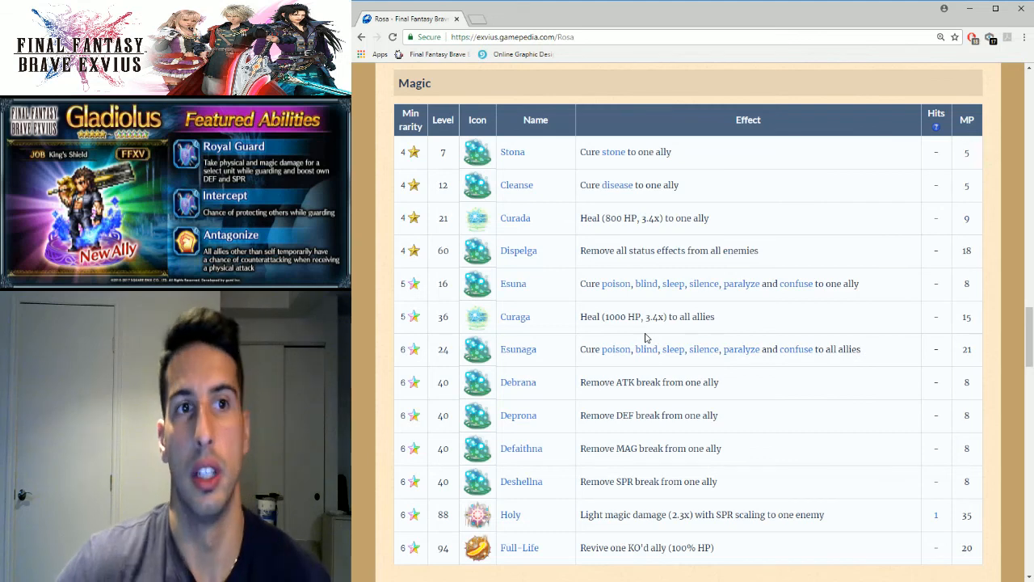
pyautogui.scroll(-3)
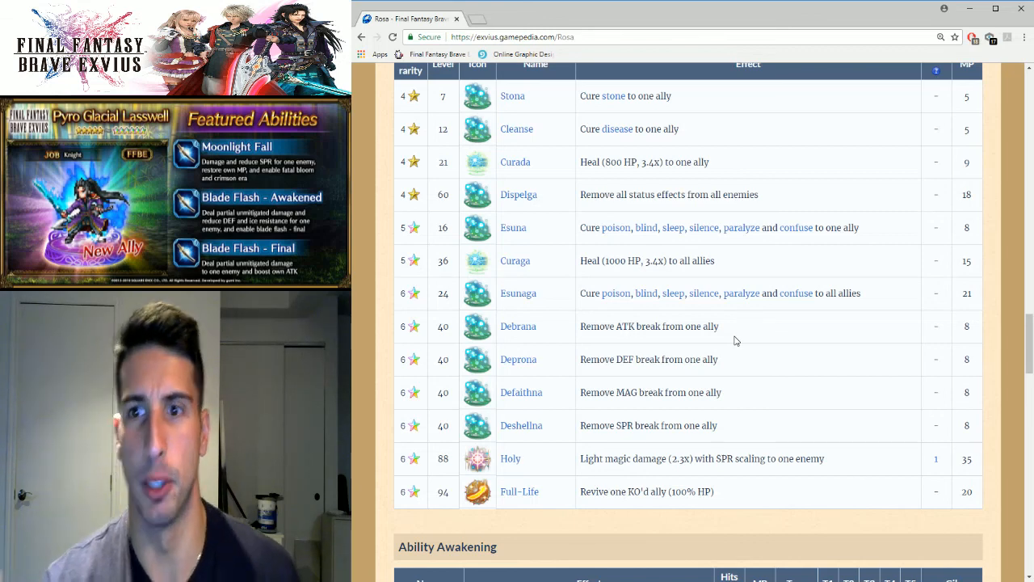
pyautogui.moveTo(699, 325)
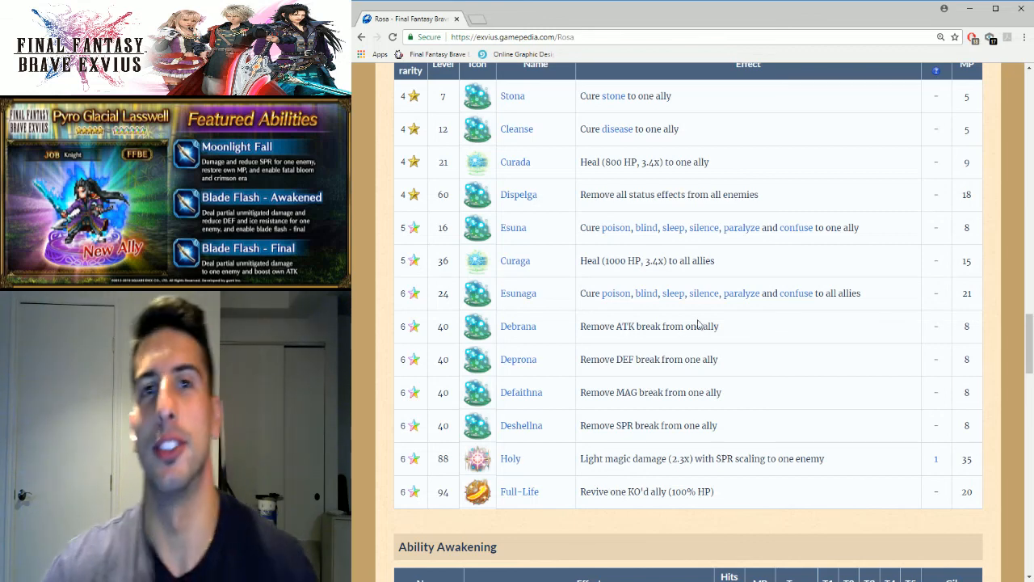
pyautogui.moveTo(700, 350)
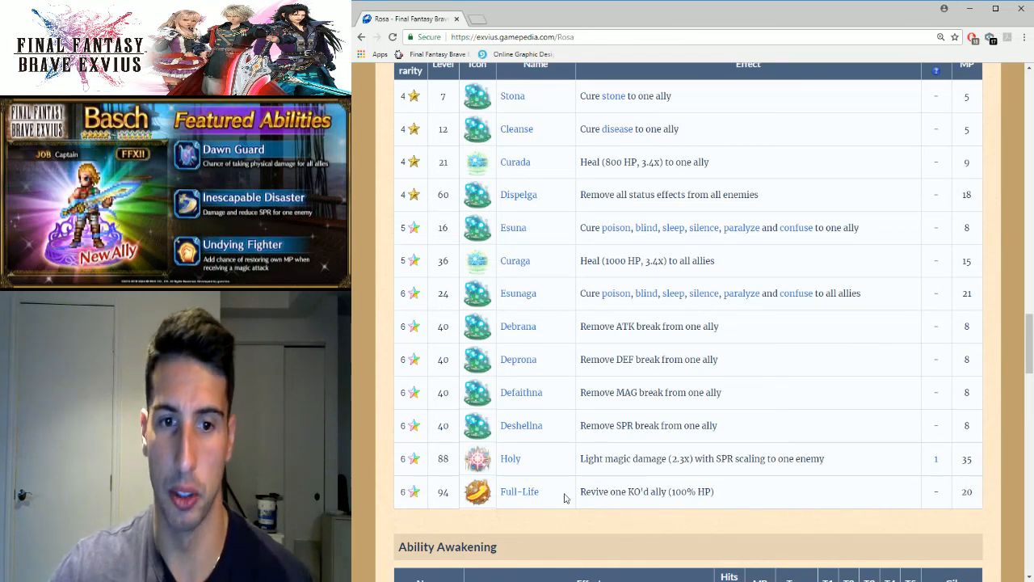
pyautogui.moveTo(748, 498)
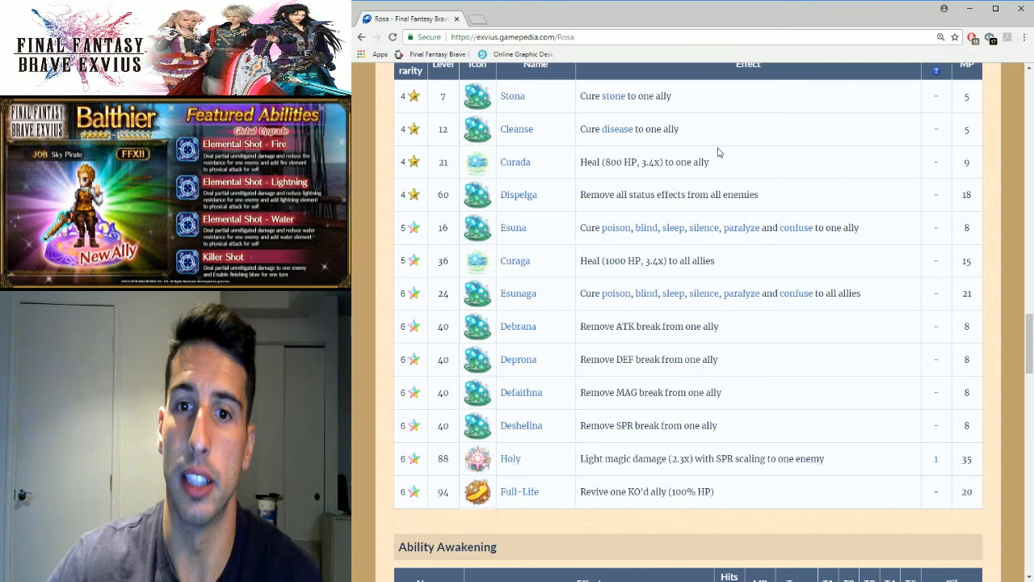
pyautogui.scroll(-3)
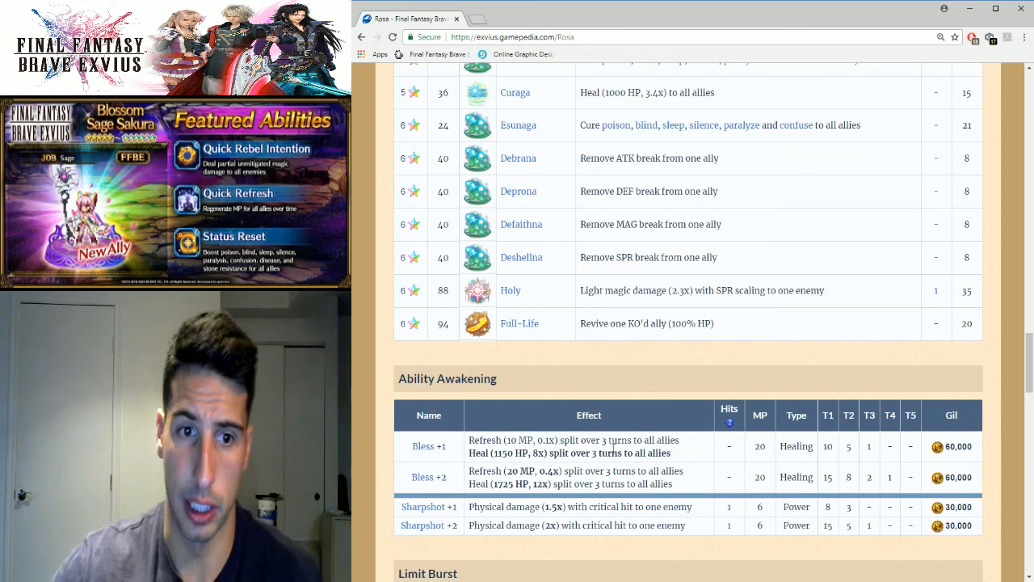
pyautogui.scroll(-3)
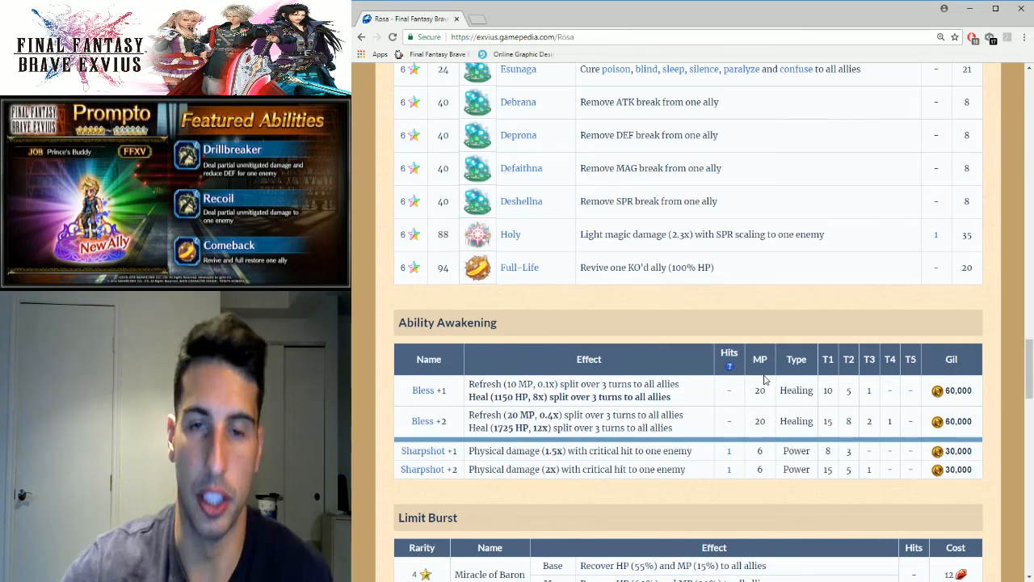
pyautogui.moveTo(763, 378)
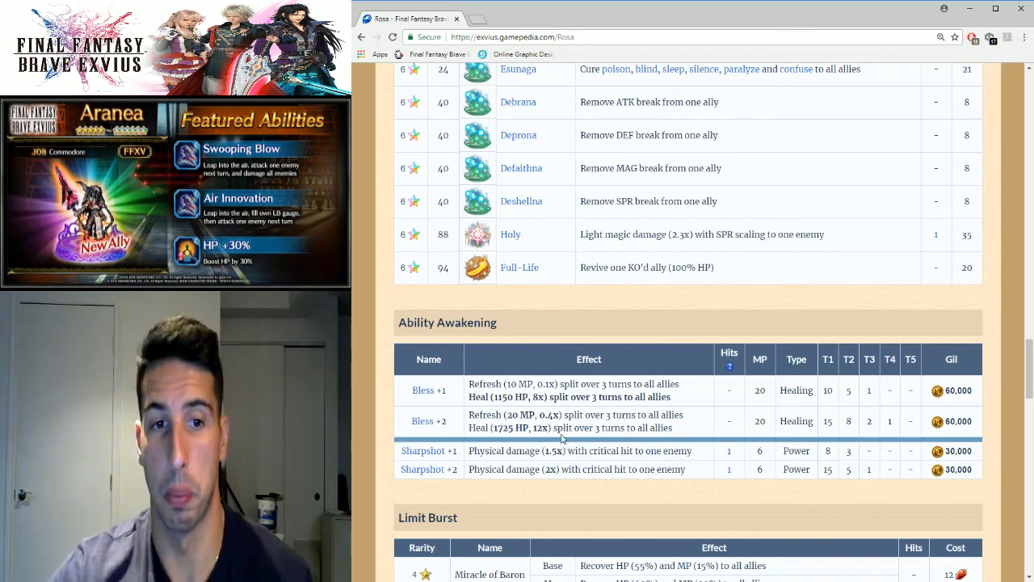
pyautogui.moveTo(753, 412)
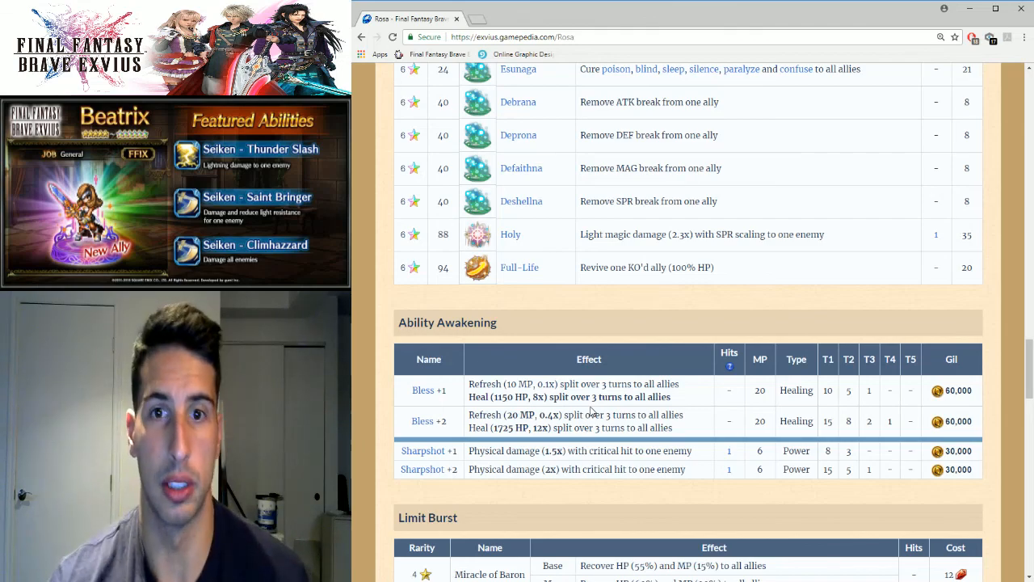
pyautogui.scroll(3)
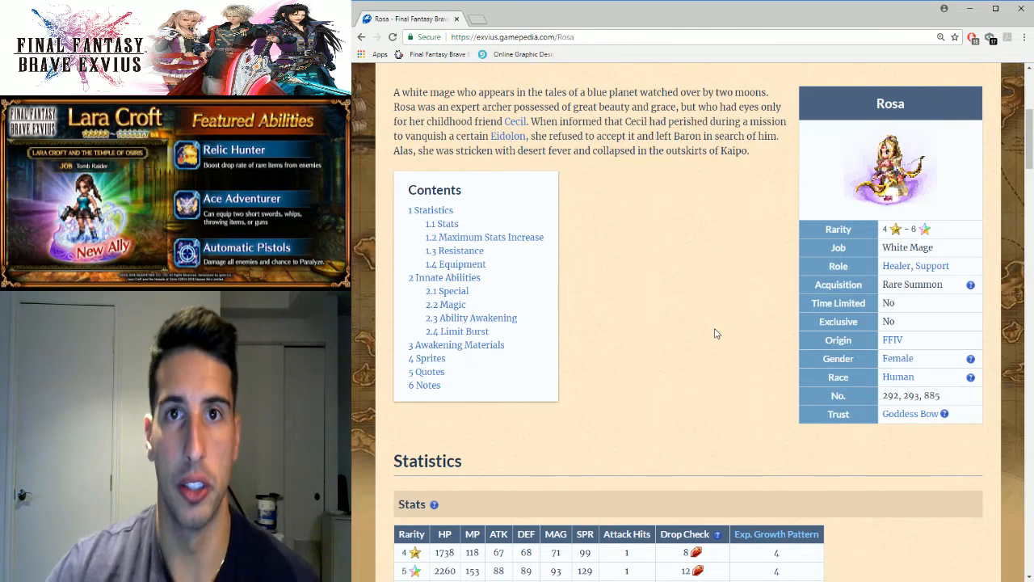
pyautogui.moveTo(651, 291)
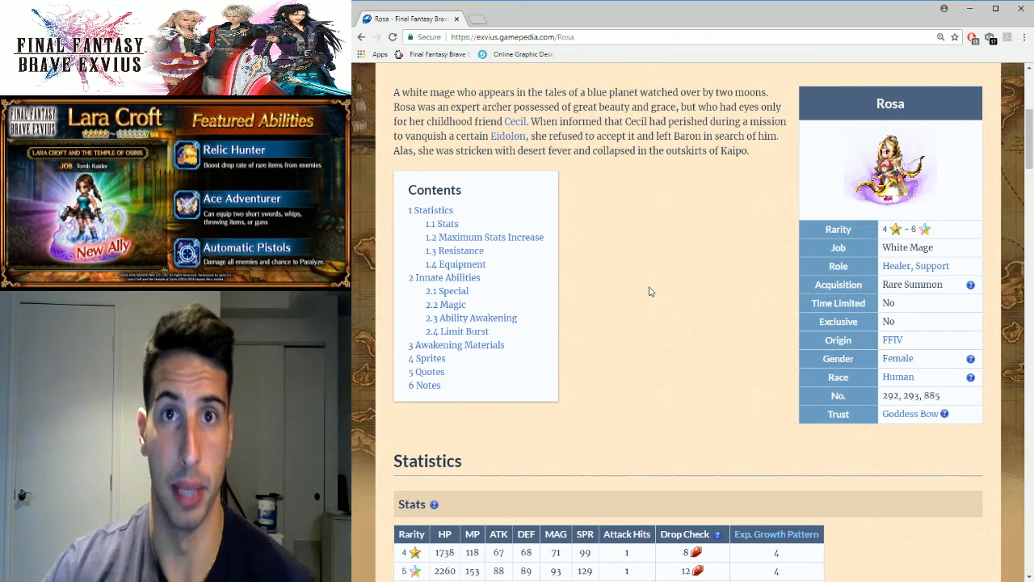
pyautogui.moveTo(623, 234)
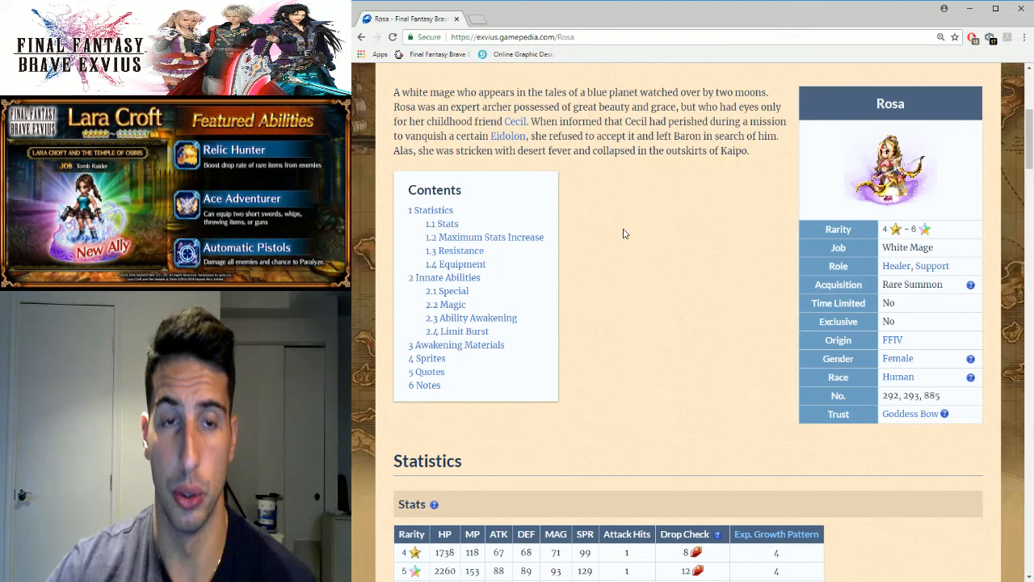